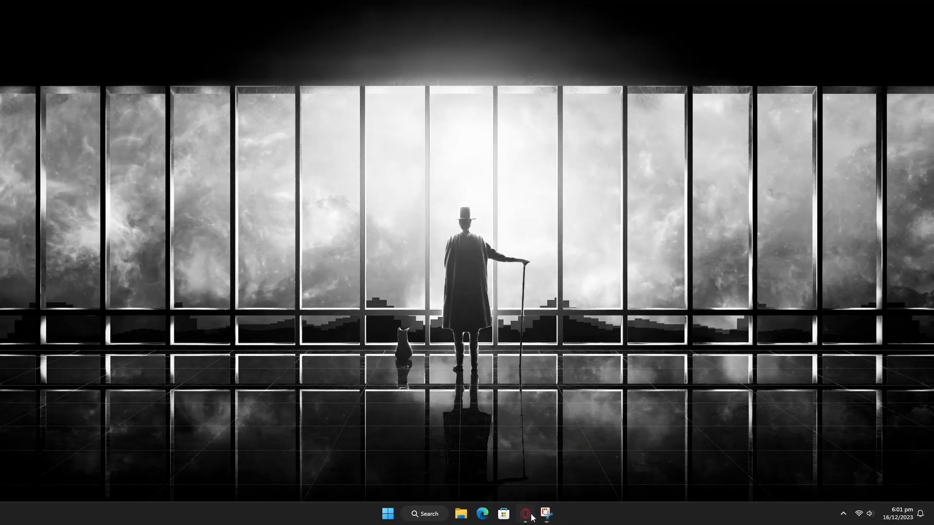
Launch Opera GX from the taskbar to its Speed Dial start page
click(525, 514)
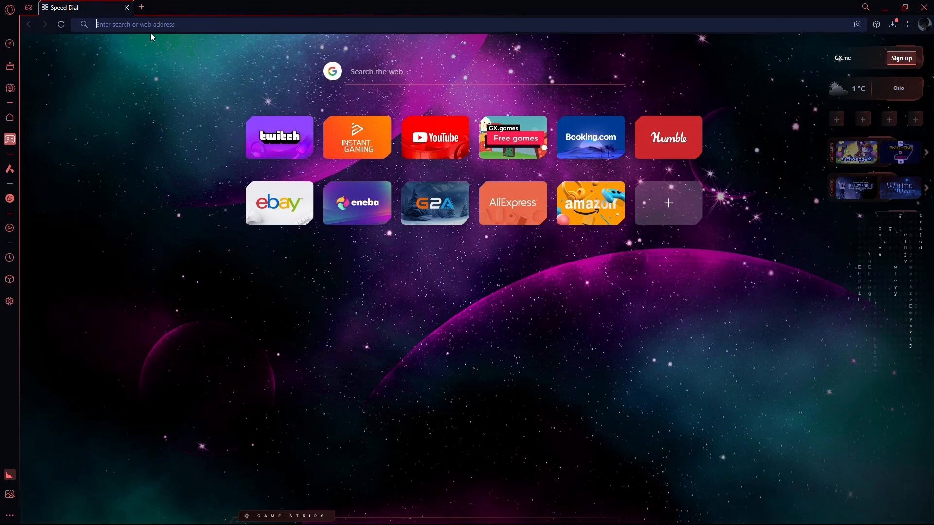
Search 'remini ai' from the address bar and land on the remini.ai homepage
text(remini ai)
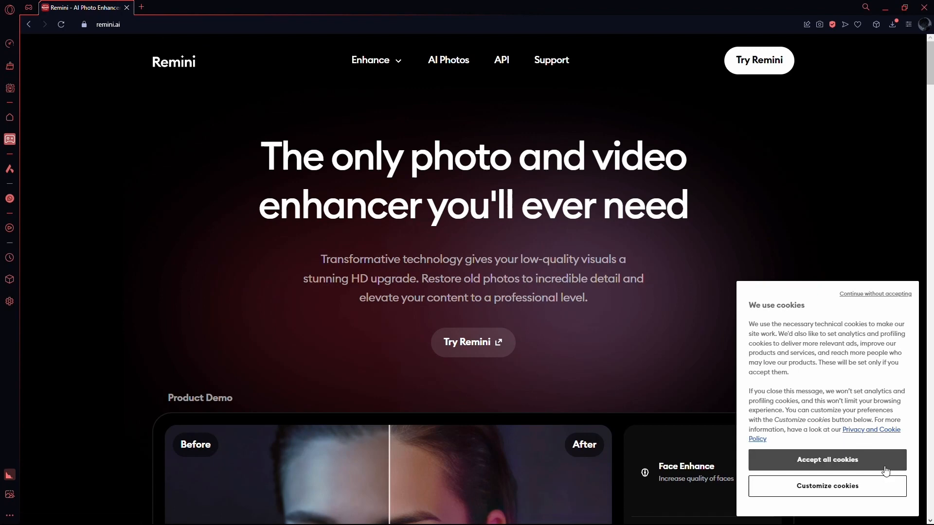
Accept all cookies so the consent banner clears the Remini homepage
click(827, 459)
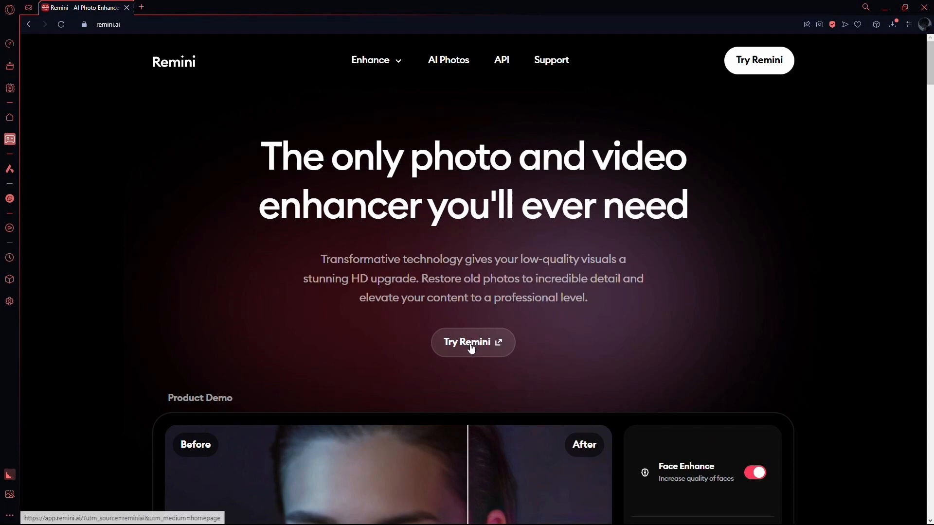
Enter the Remini web app, preview the before/after slider, and cancel out of the file picker
click(472, 342)
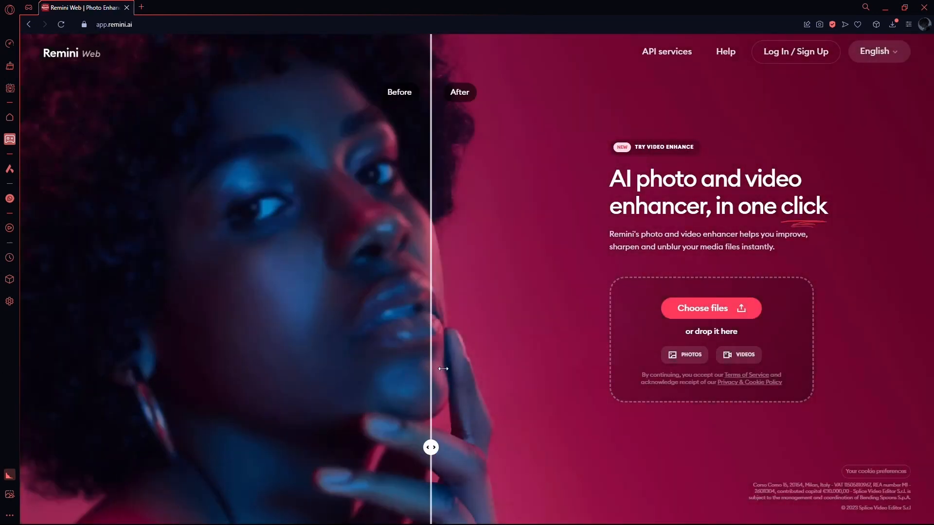
drag(430, 448, 477, 448)
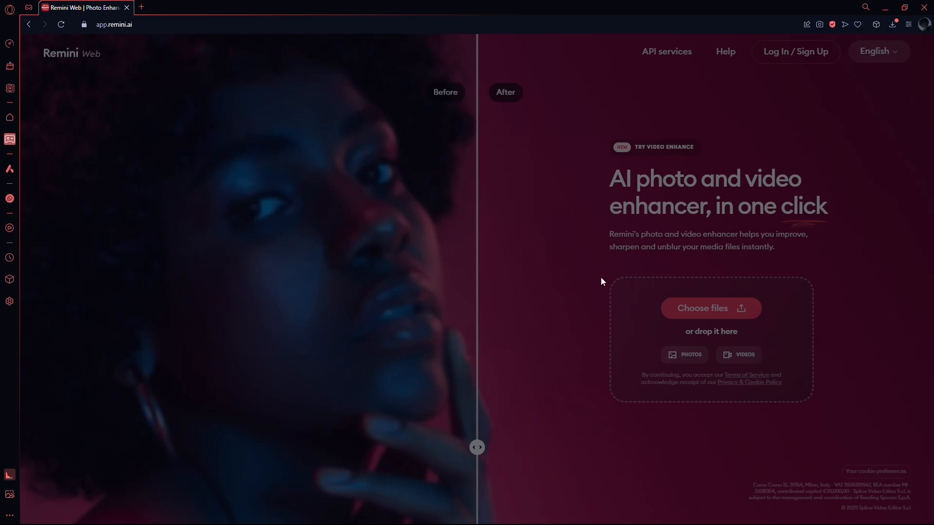
click(710, 309)
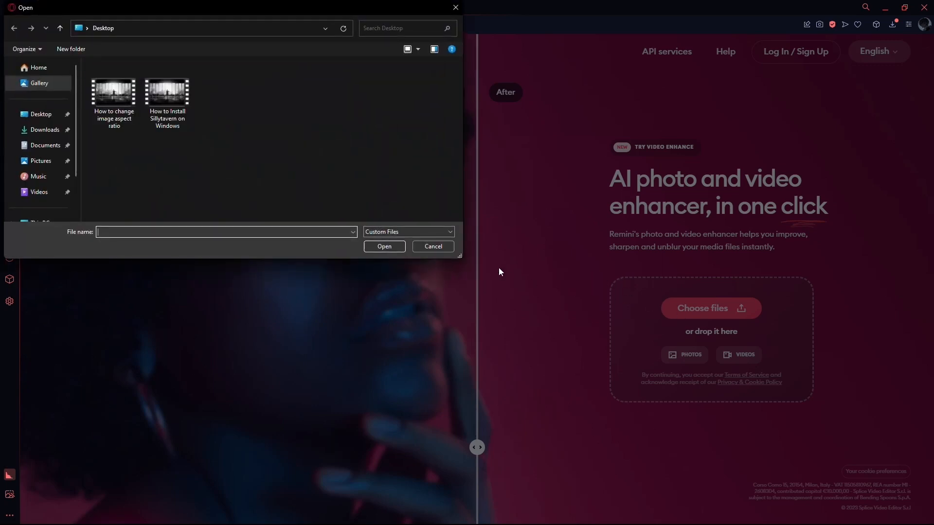
click(432, 246)
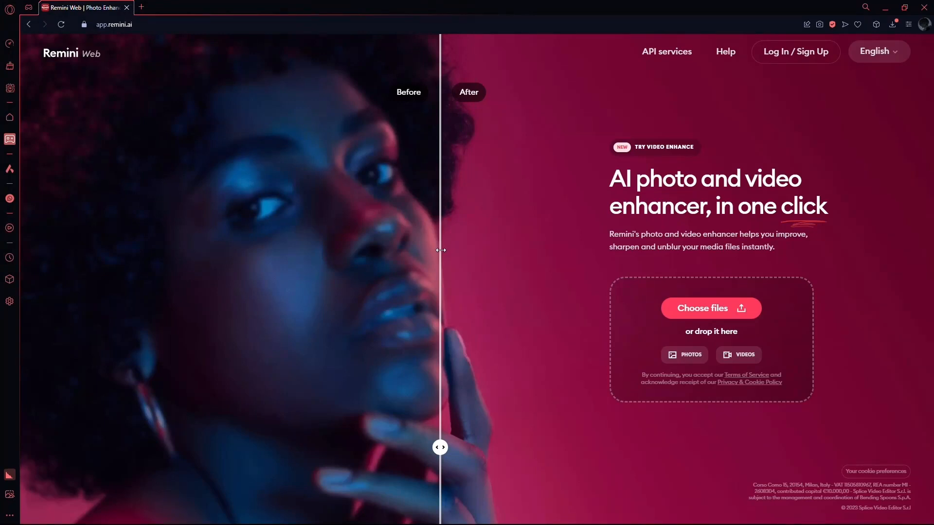